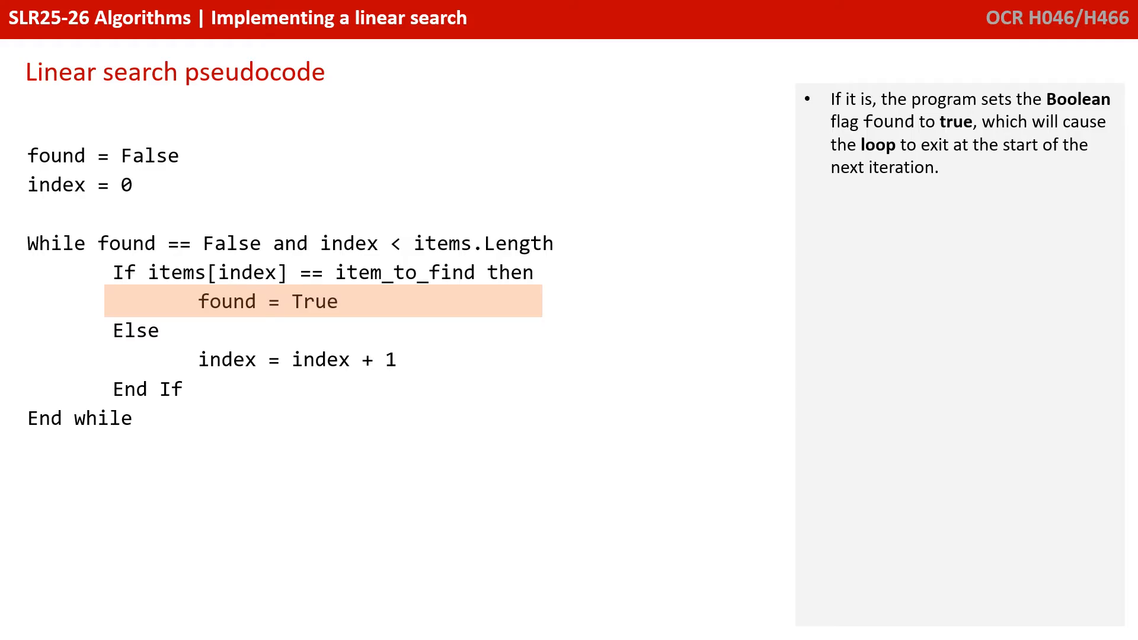
Advance past the index increment line to the Python linear search slide
key(Right)
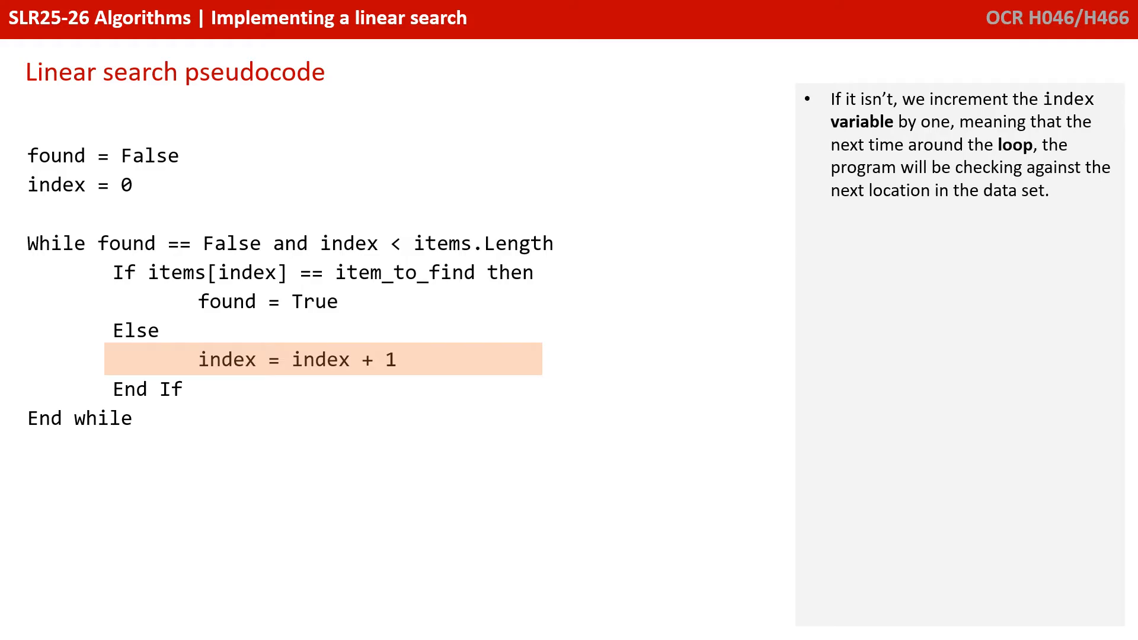
key(Right)
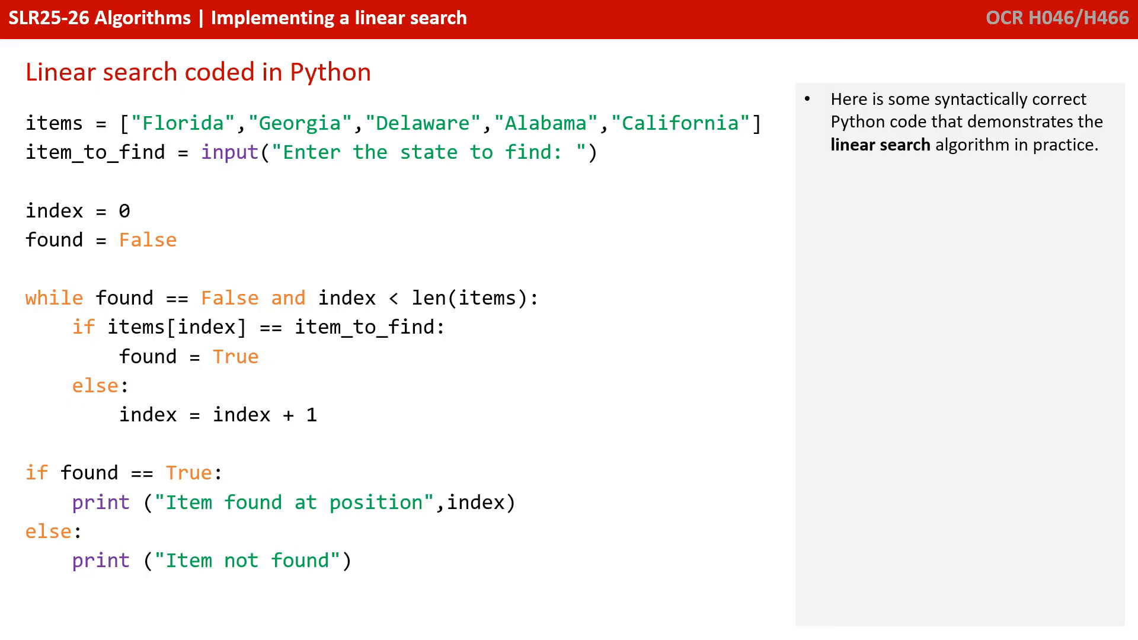
Trace the Python code with Delaware until it outputs 'Item found at position 2'
key(Right)
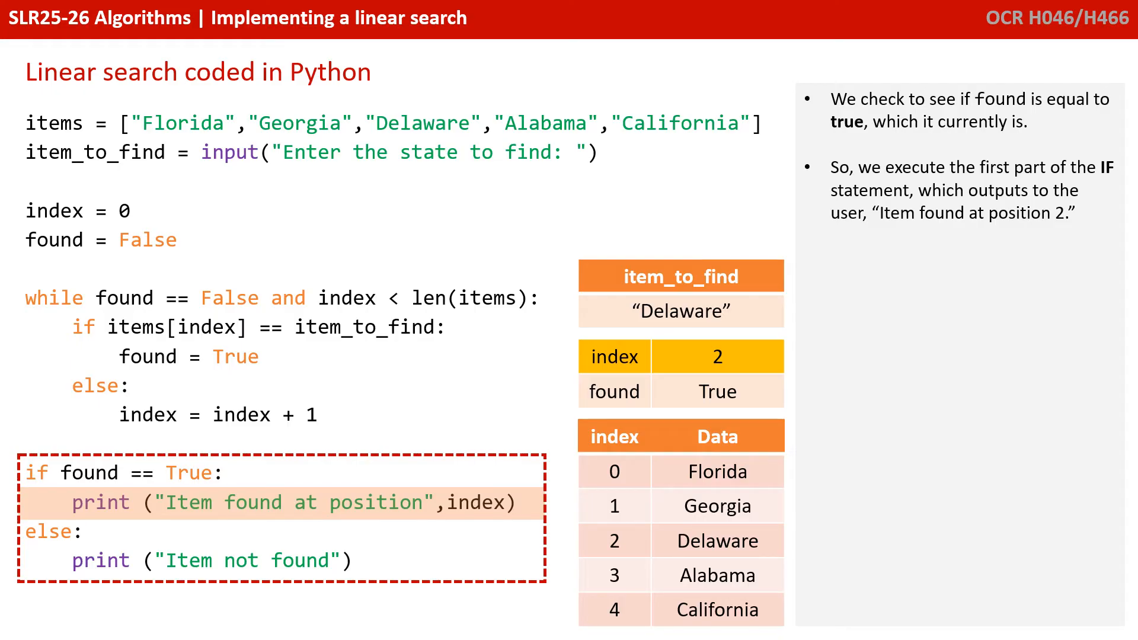
key(Right)
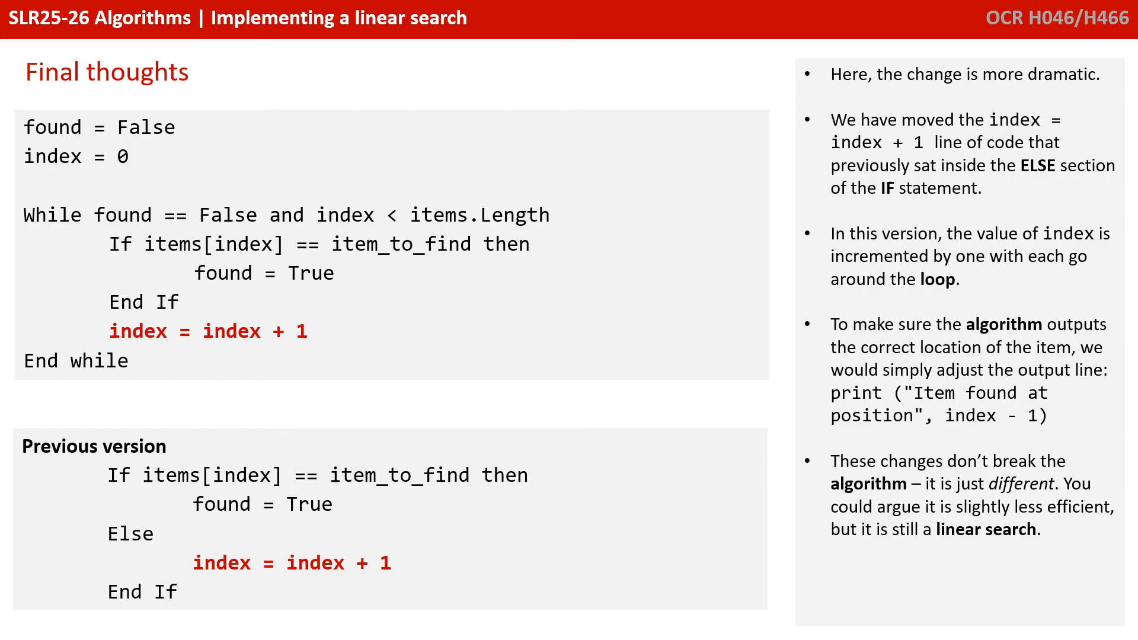
Advance to the 'Final thoughts' FOR-loop version using a counter variable
key(Right)
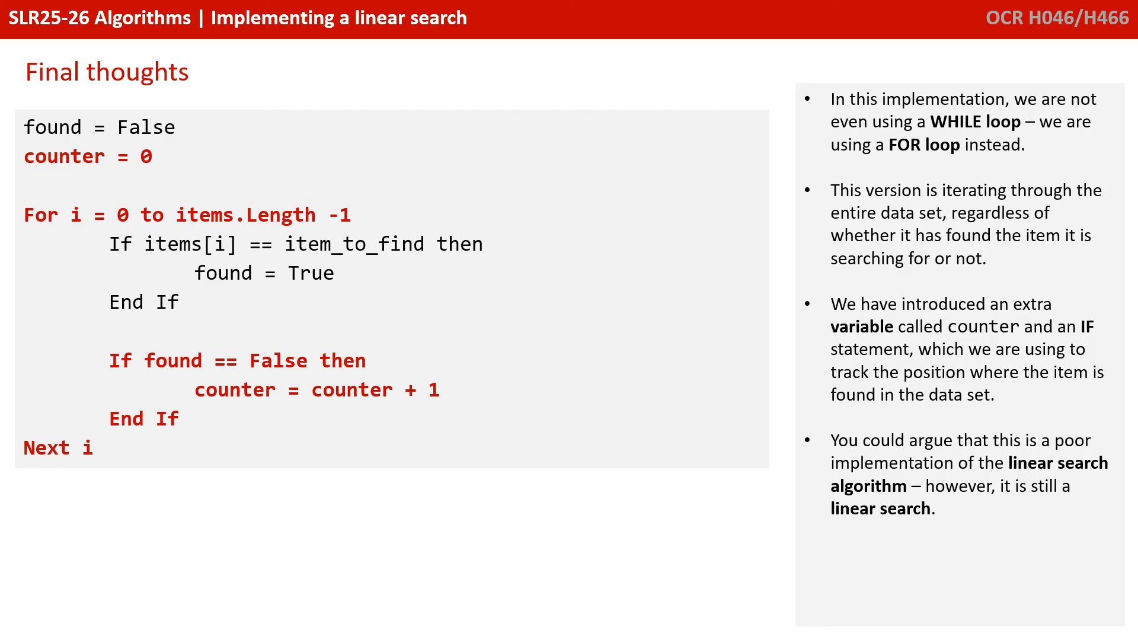